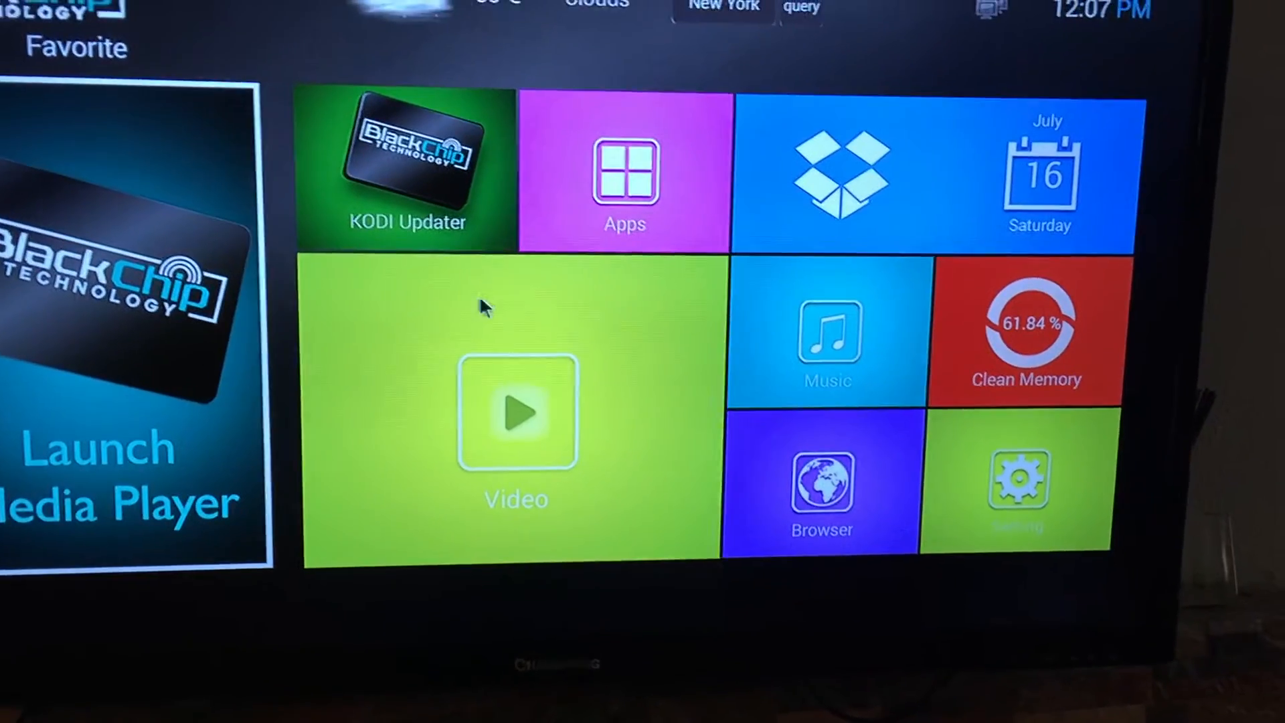
Step: Open the box's Setting tile to view model, Android version and build details
left_click(1018, 488)
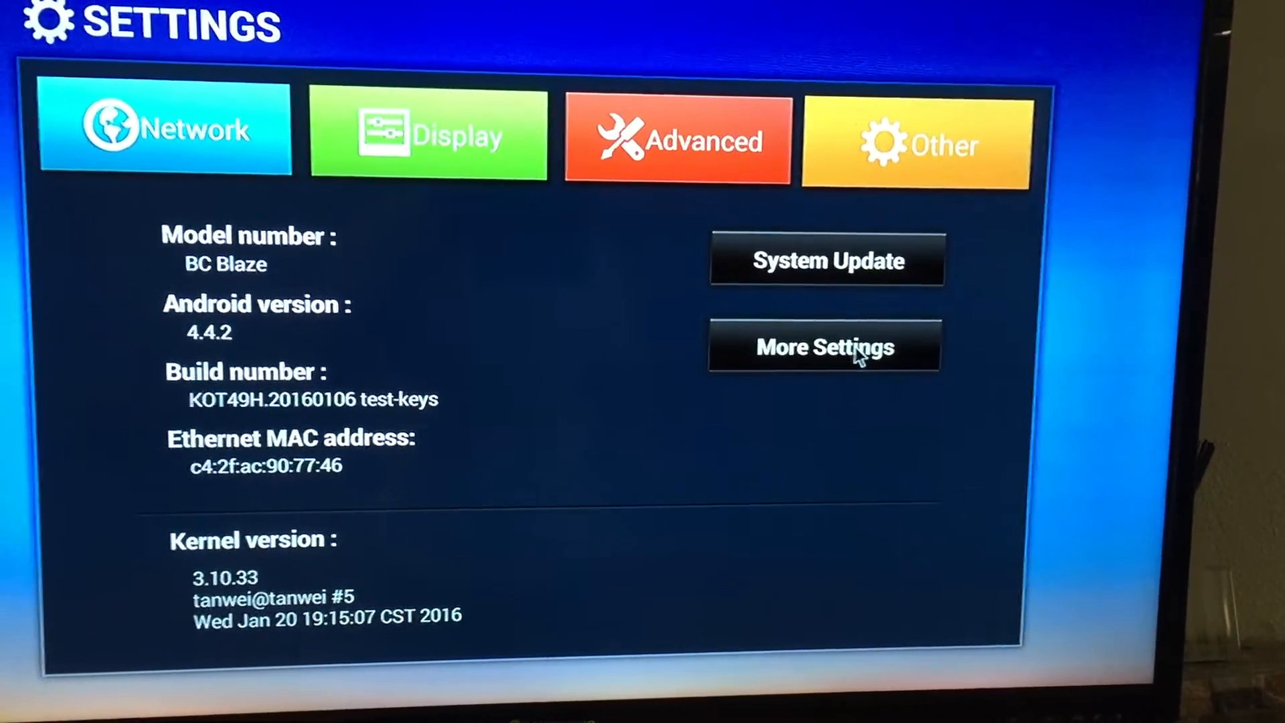
Step: Open More Settings and scroll down to the Personal section showing Backup & reset
left_click(824, 346)
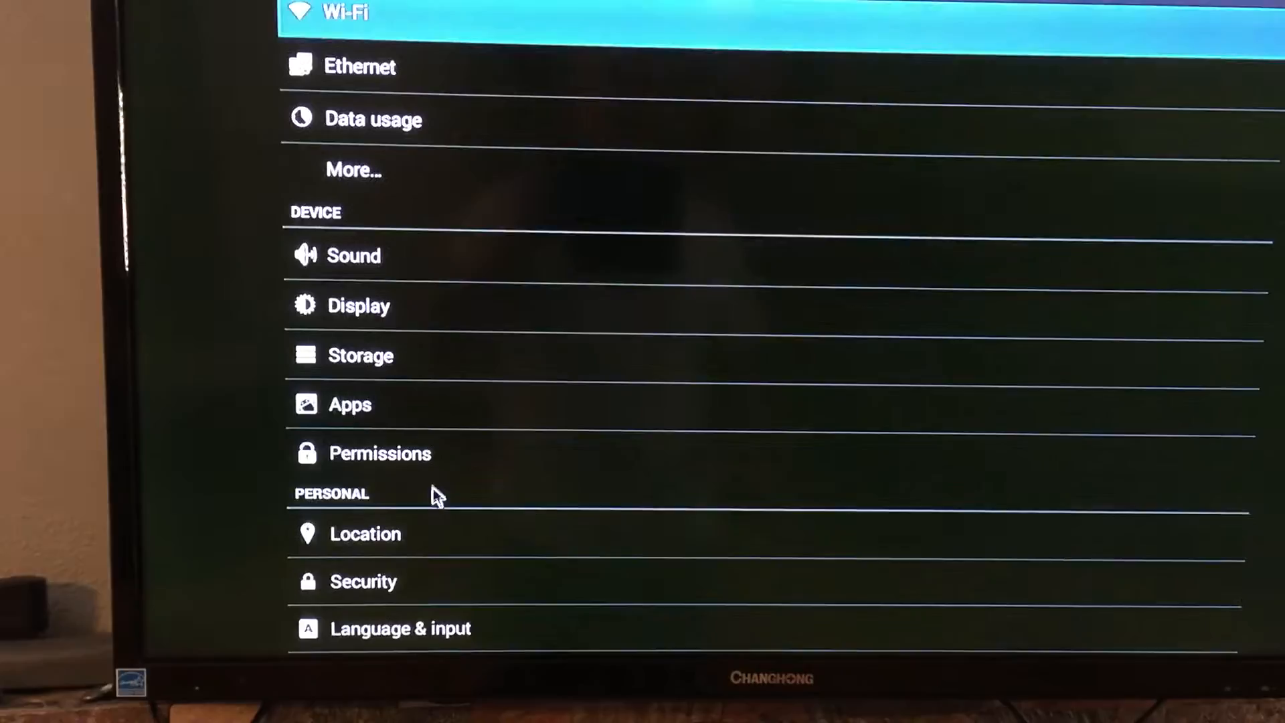
scroll("down", 3)
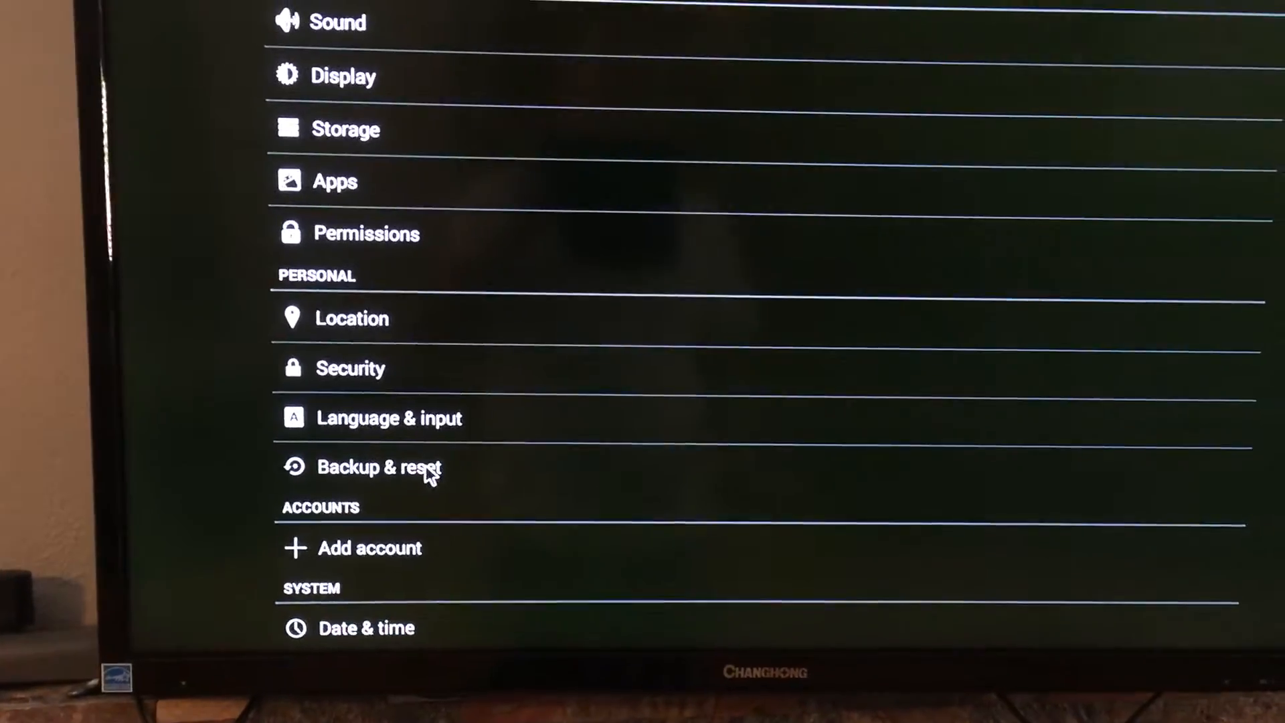
Step: Go to Backup & reset, then Factory data reset, reaching the Erase everything confirmation
left_click(380, 467)
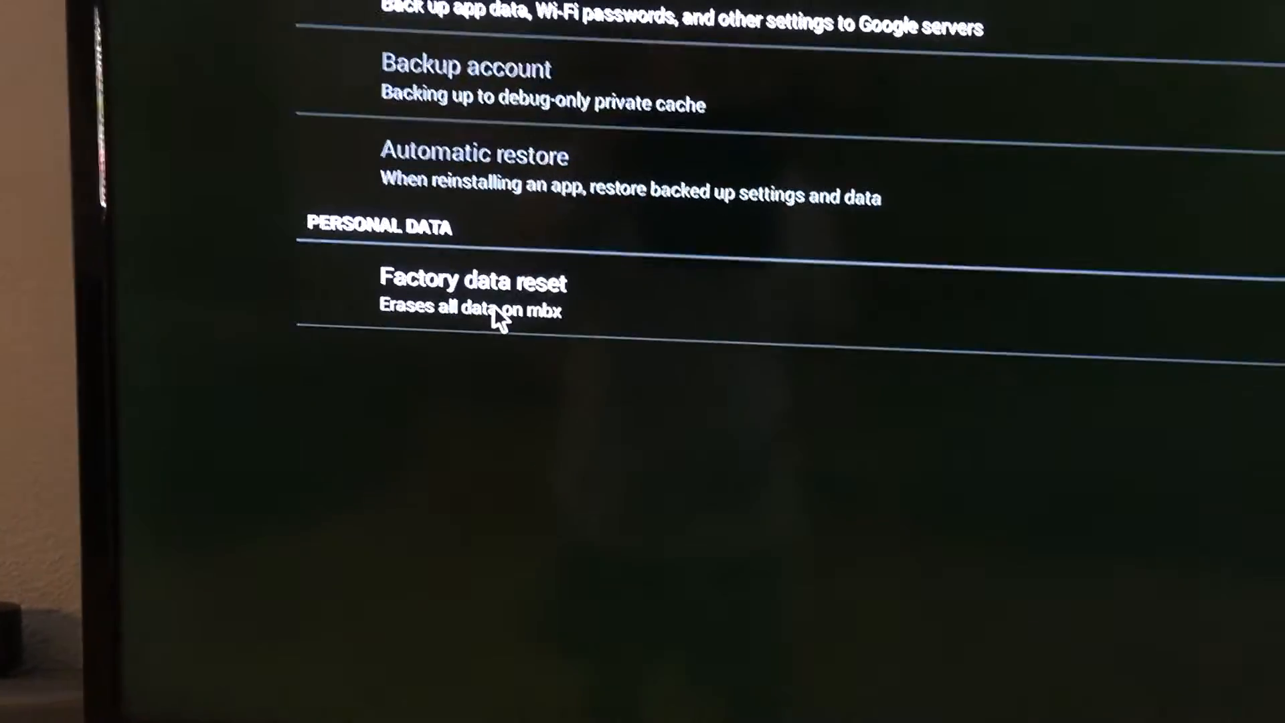
left_click(474, 283)
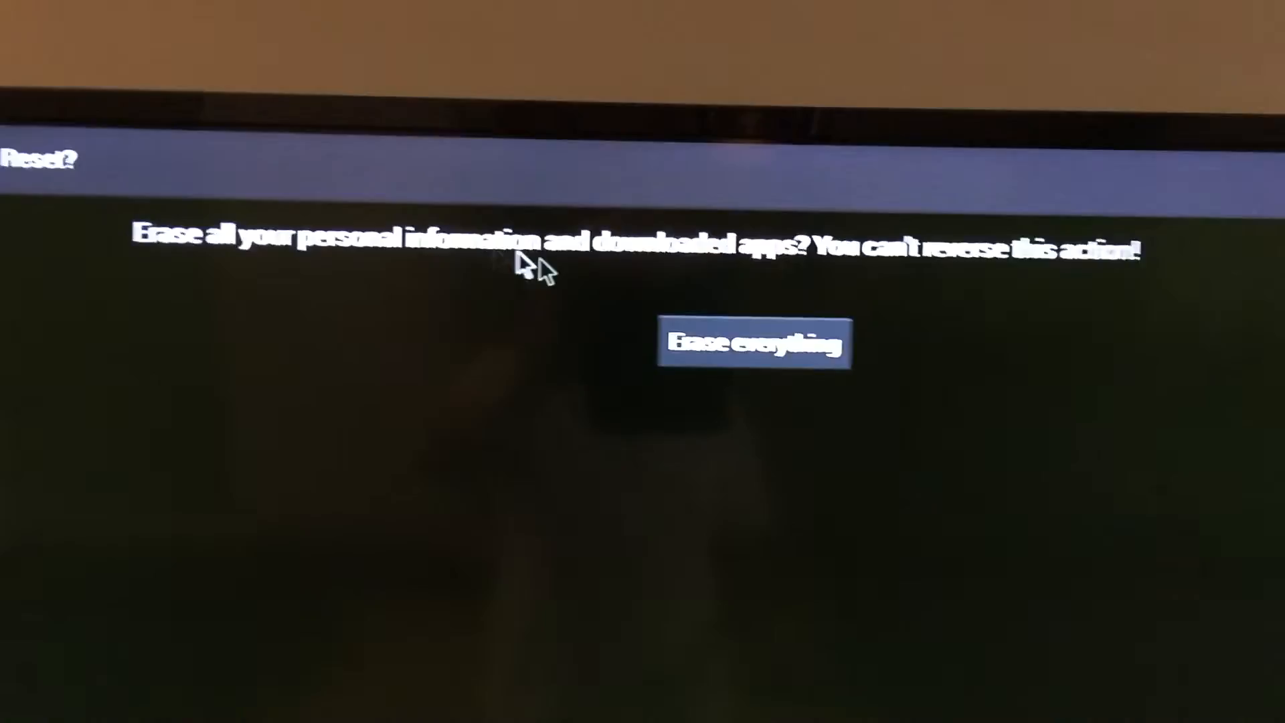